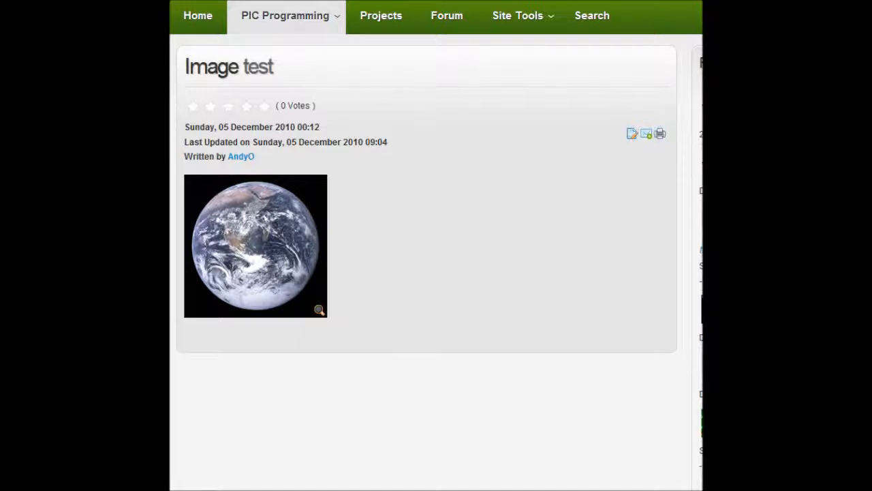
mouse_move(240, 156)
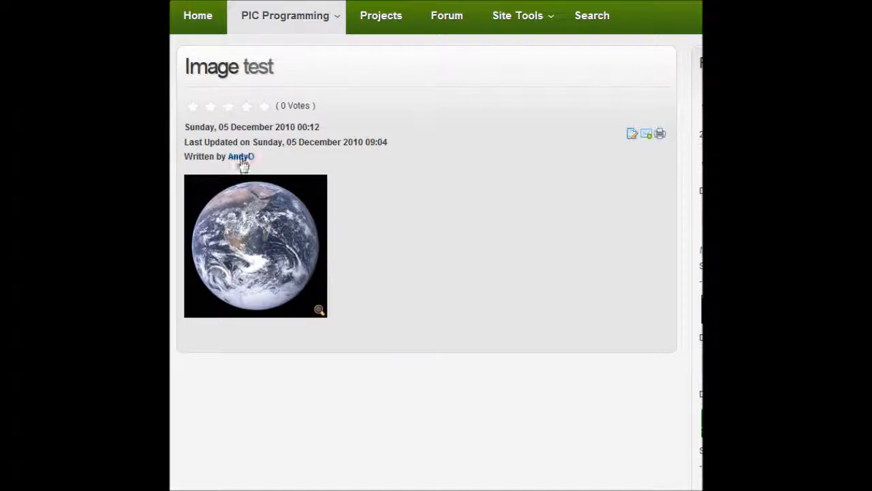
mouse_move(442, 202)
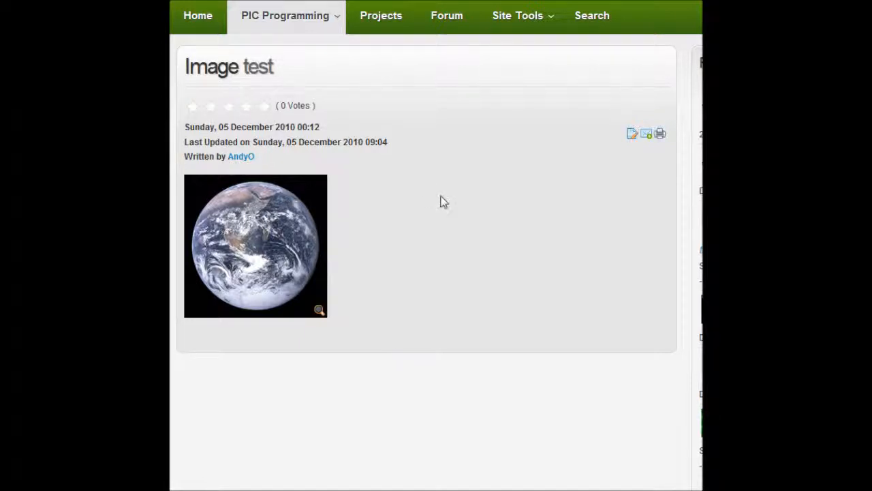
mouse_move(411, 218)
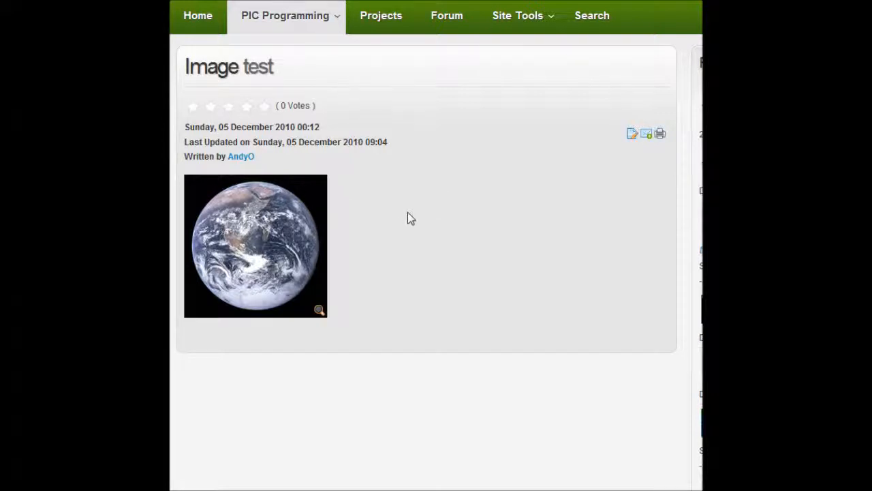
mouse_move(314, 218)
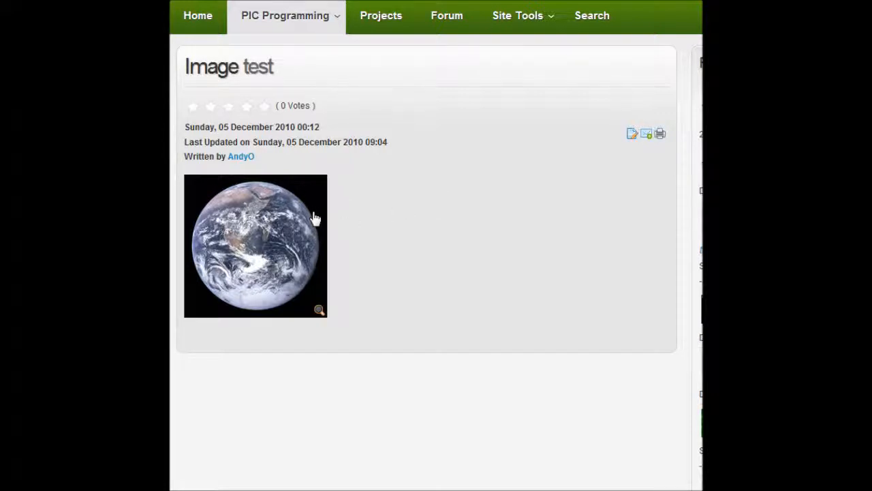
mouse_move(277, 226)
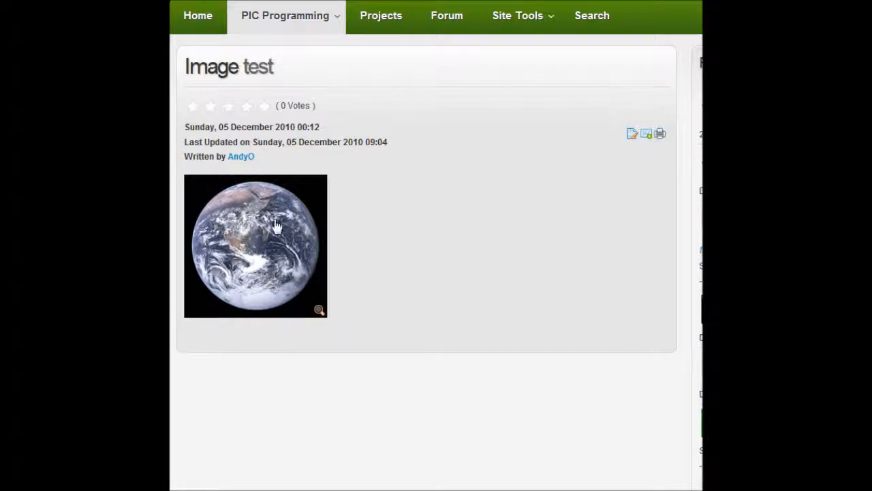
mouse_move(266, 248)
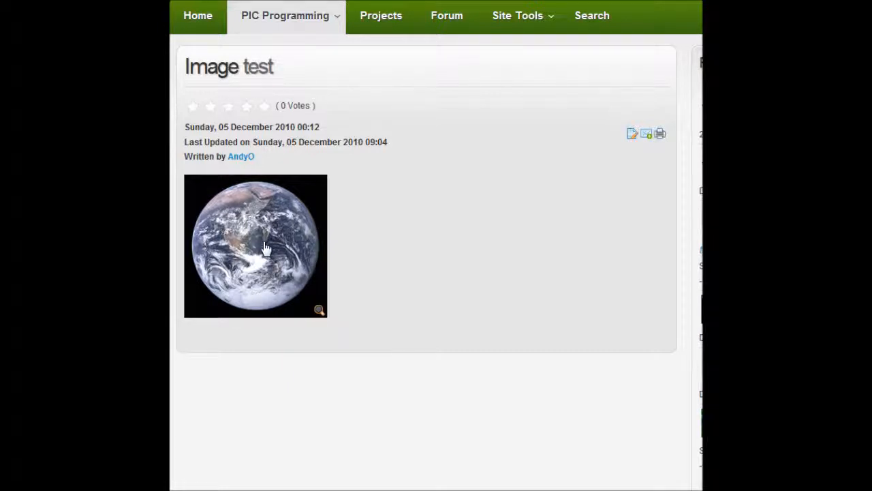
Preview the earth picture's enlarged popup on the article page and dismiss it
left_click(256, 246)
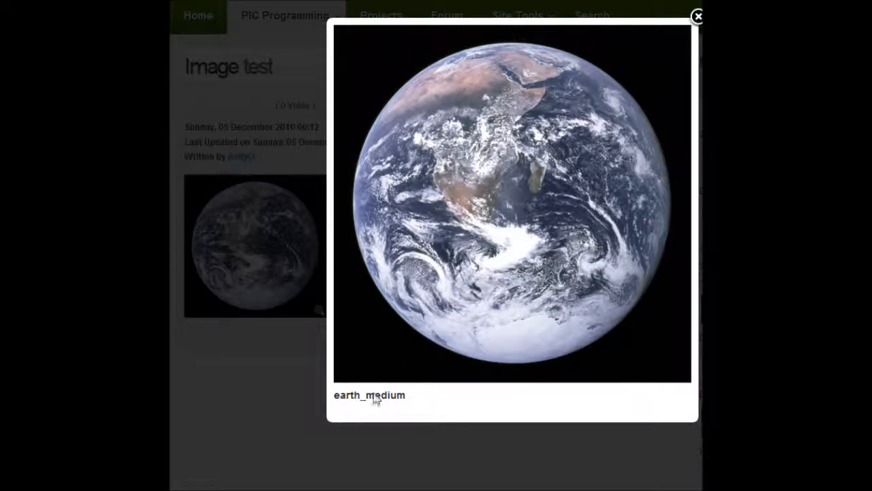
left_click(698, 16)
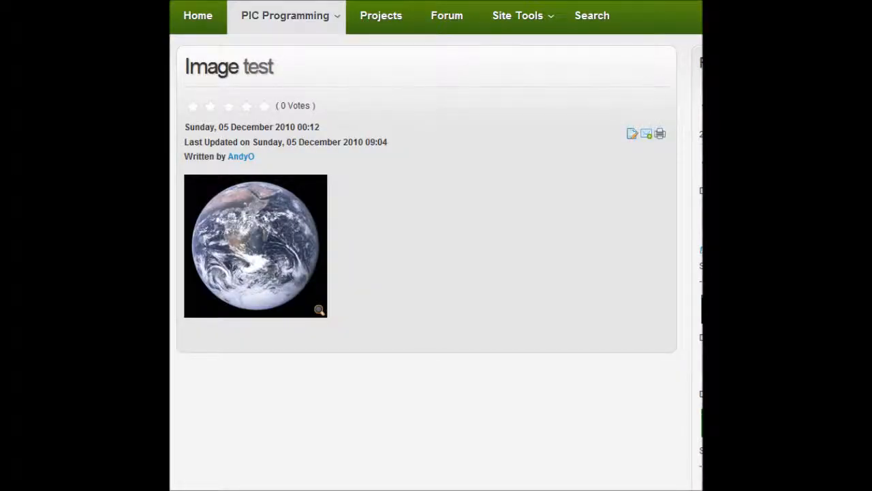
mouse_move(632, 134)
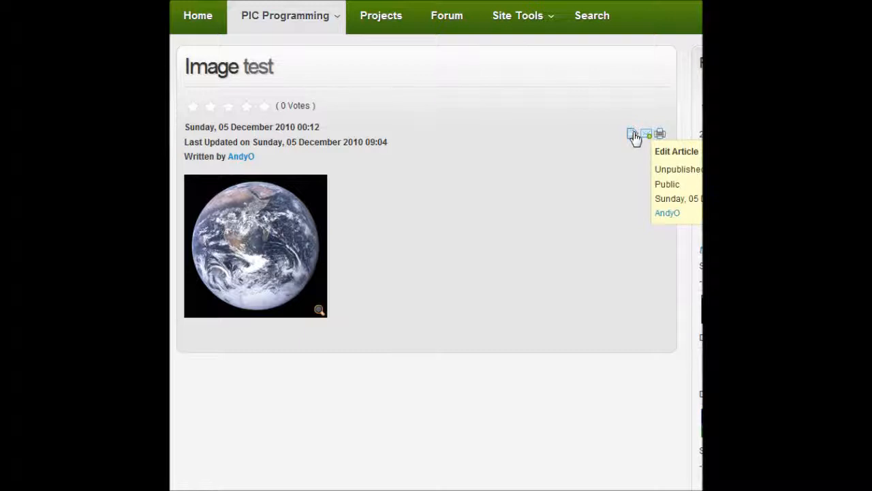
Edit the Image test article and browse the image manager's demo folder
left_click(676, 149)
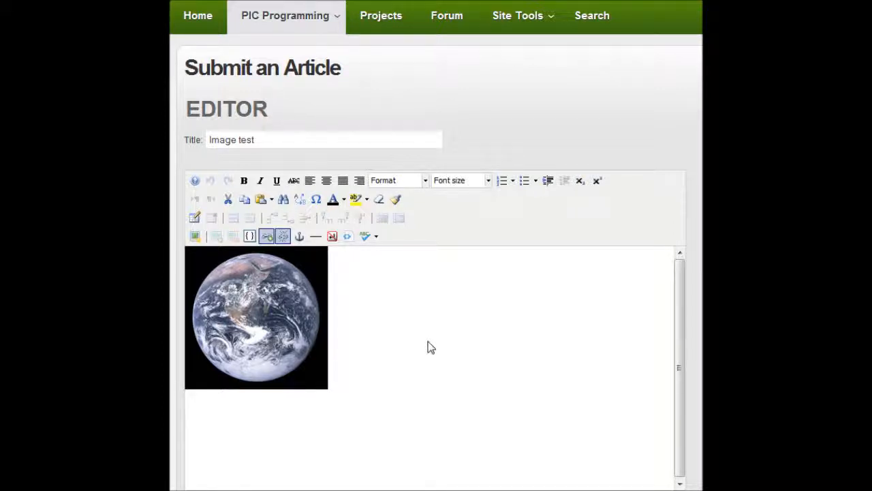
mouse_move(425, 335)
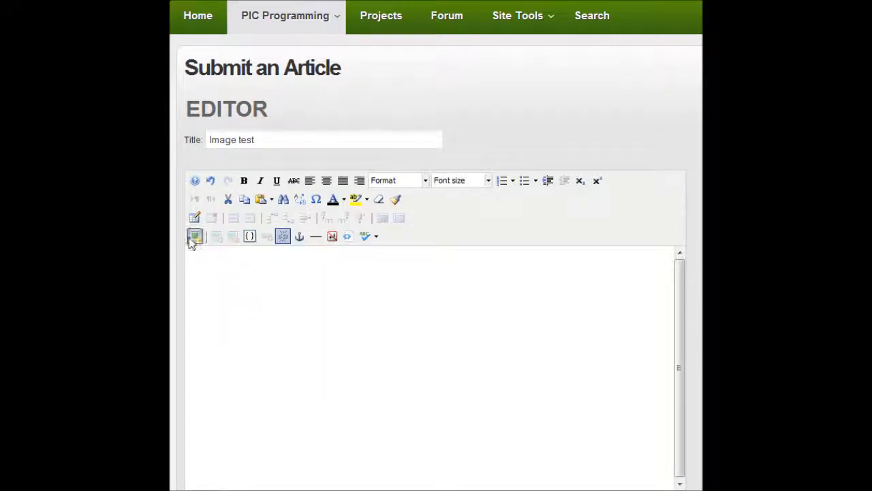
left_click(194, 235)
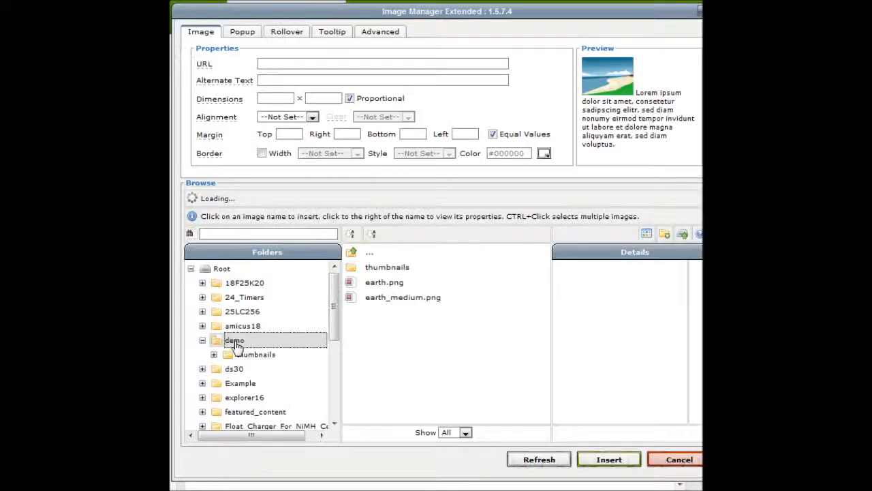
left_click(234, 340)
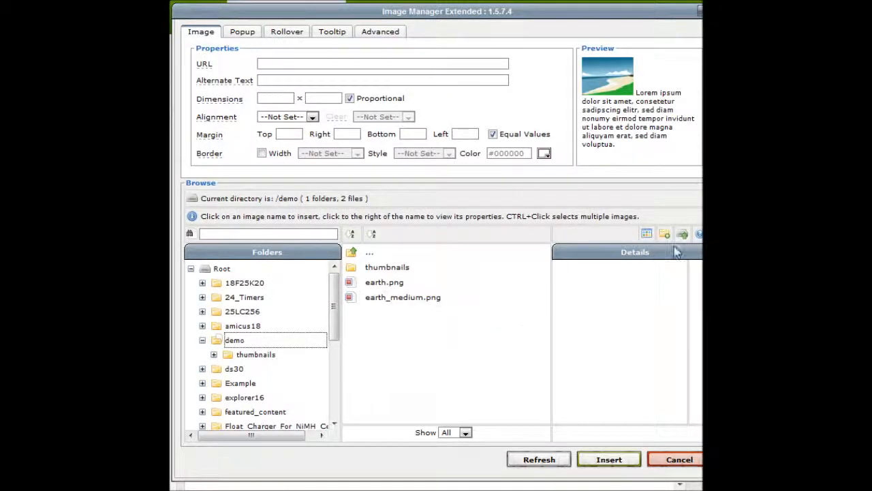
Upload earth_medium.png with a 200 px thumbnail, producing earth_medium_copy.png in demo
left_click(663, 234)
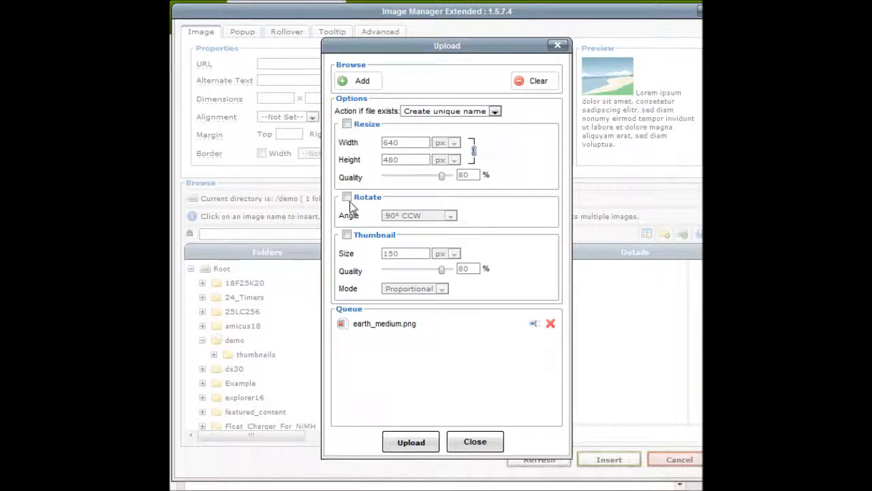
mouse_move(357, 227)
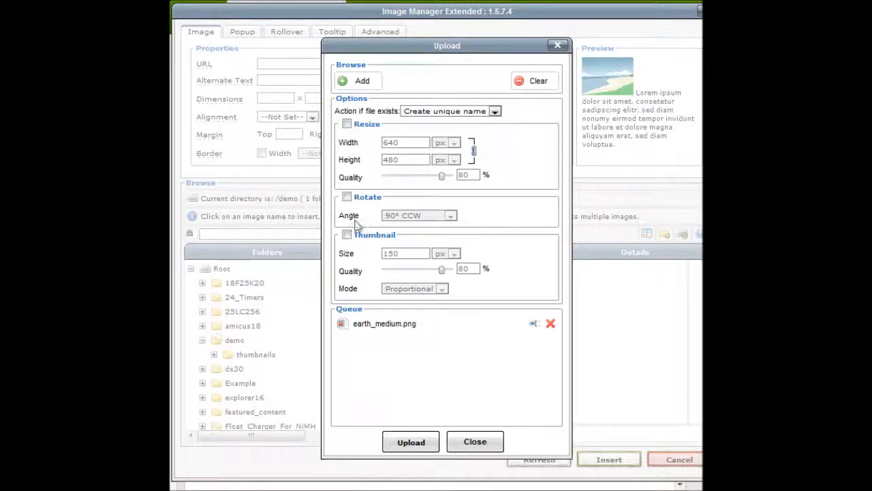
left_click(346, 234)
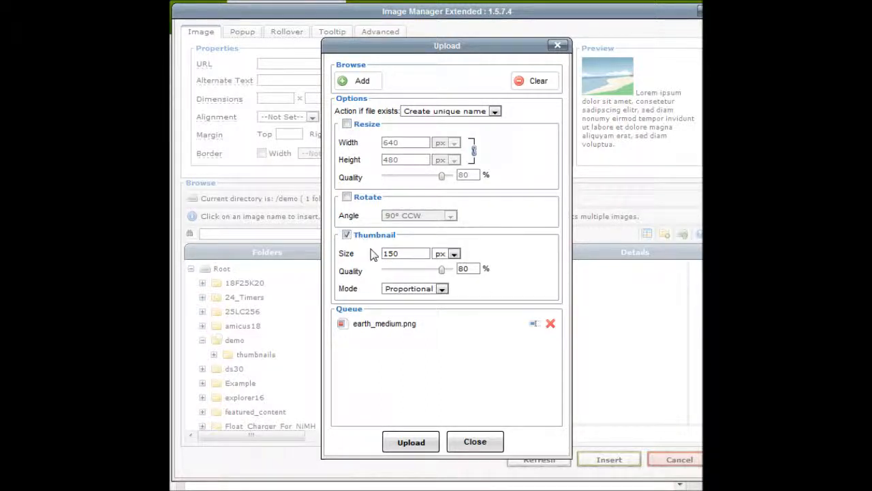
triple_click(405, 252)
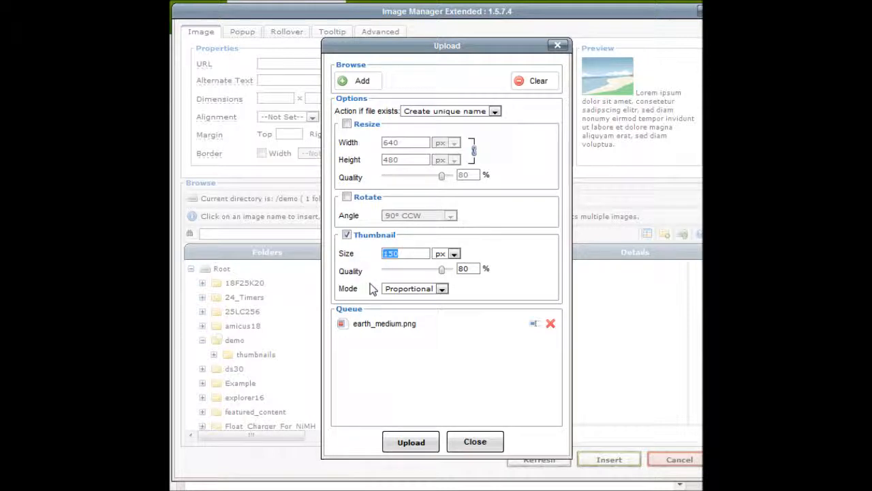
type("200")
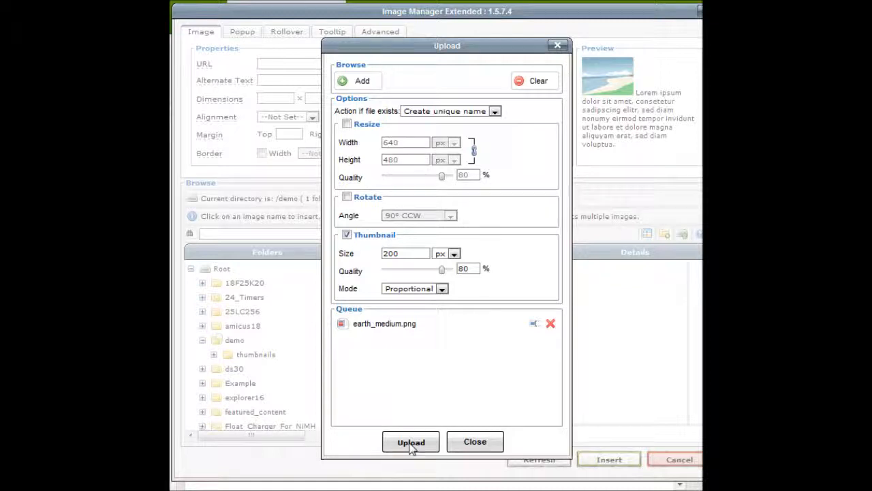
mouse_move(406, 384)
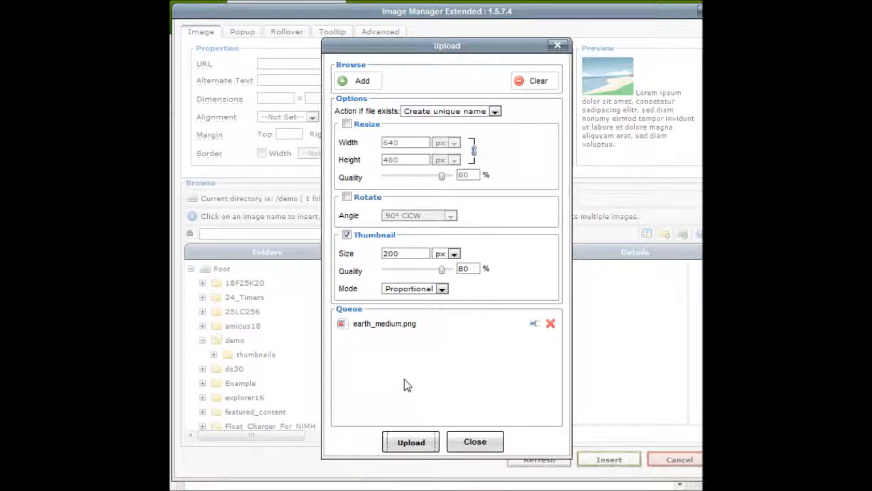
left_click(410, 441)
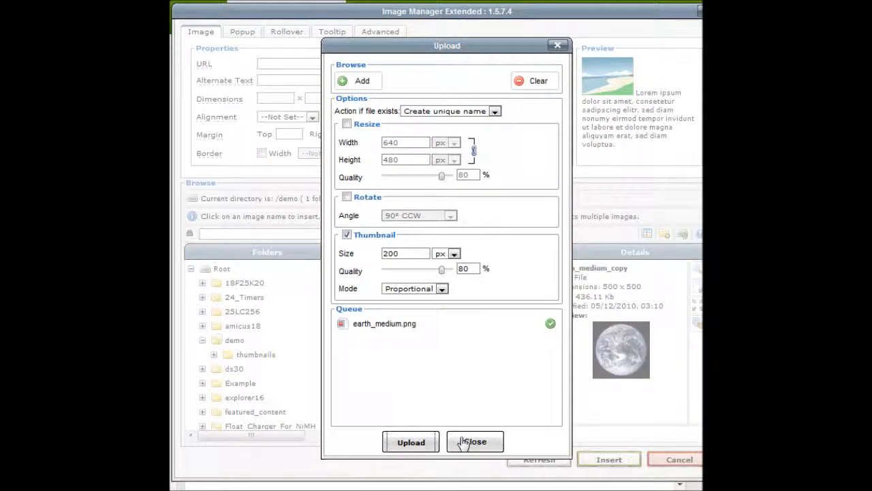
left_click(474, 441)
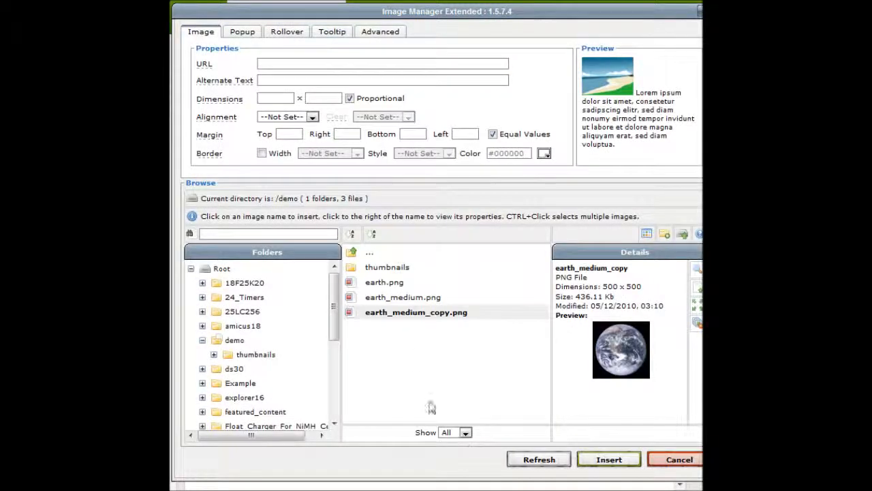
Choose earth_medium_copy.png to fill URL and dimensions, then enable its popup
left_click(415, 312)
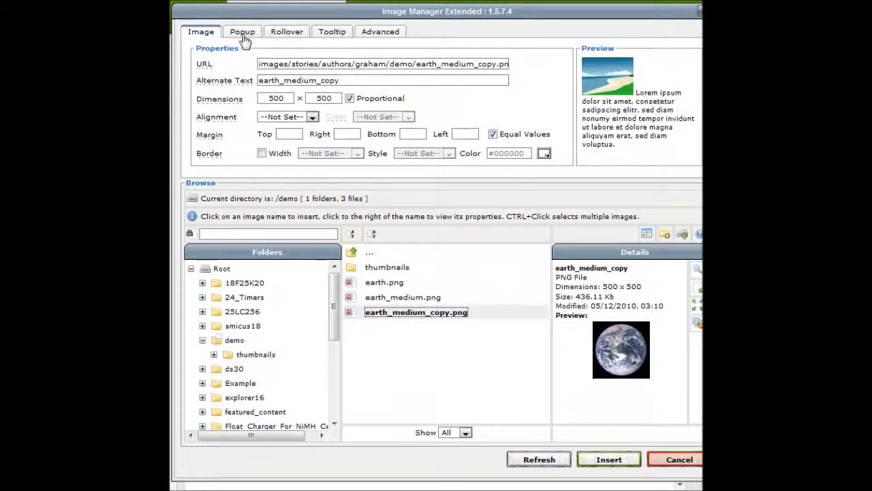
left_click(243, 31)
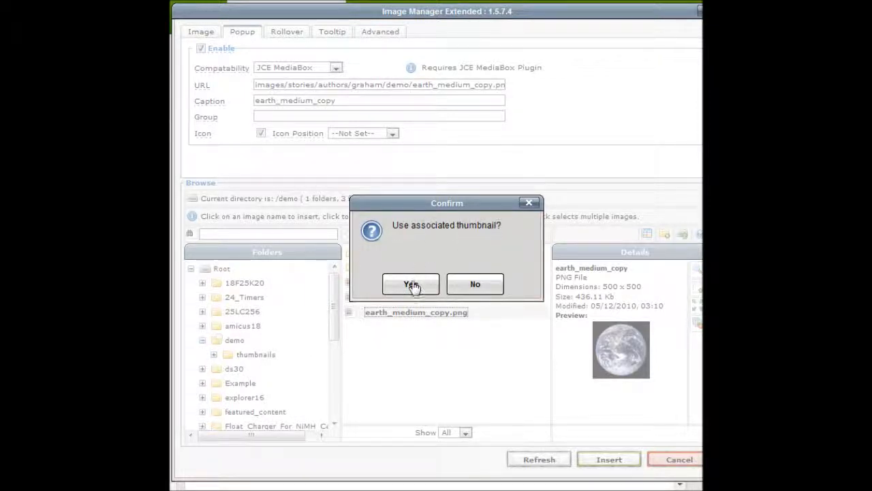
Use the thumbnail, caption the popup 'Large Earth' with icon Top Right, and insert the image
left_click(411, 283)
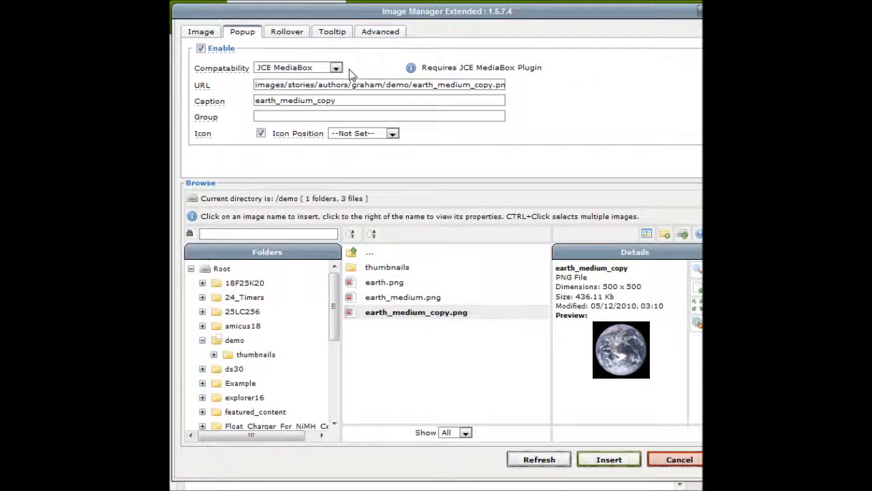
mouse_move(360, 71)
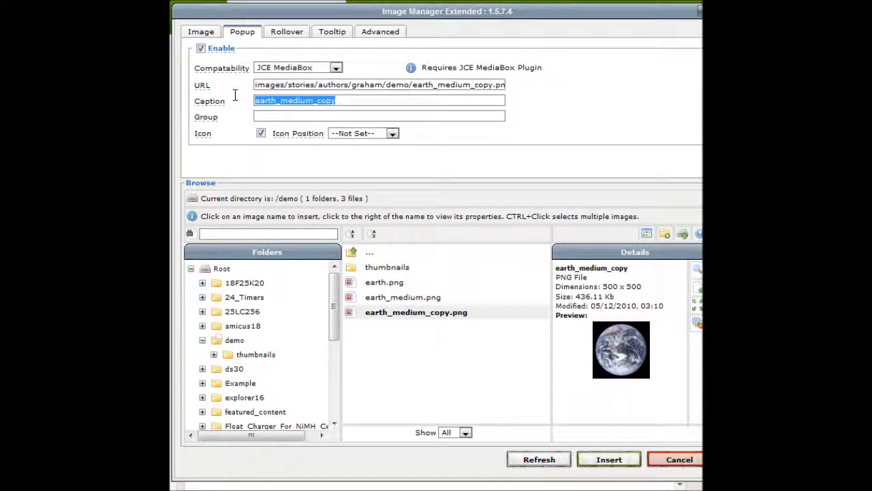
type("Large Earth")
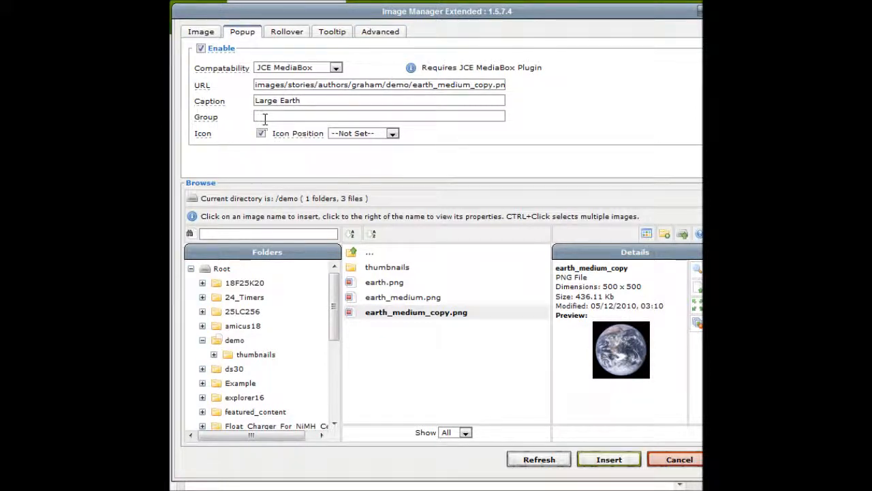
mouse_move(402, 115)
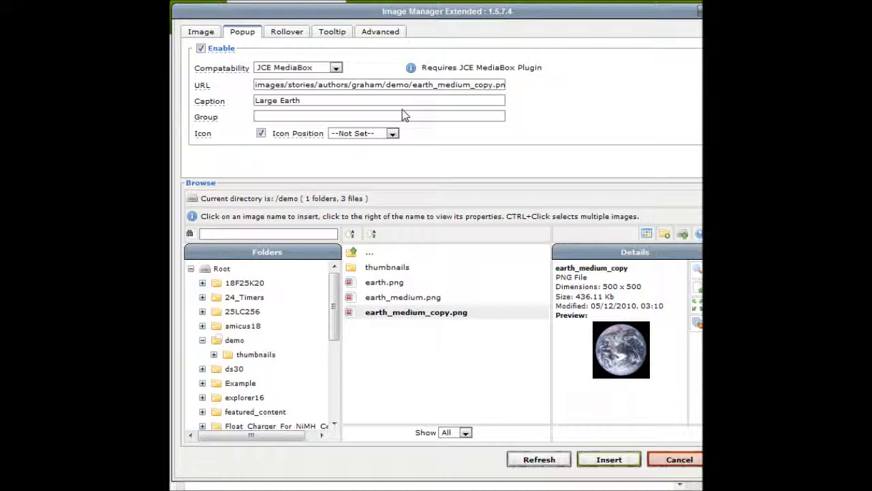
left_click(379, 115)
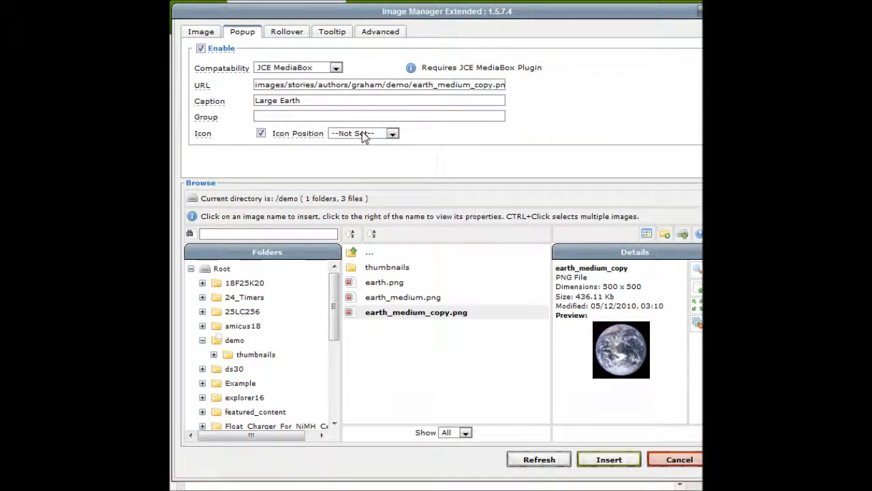
left_click(393, 134)
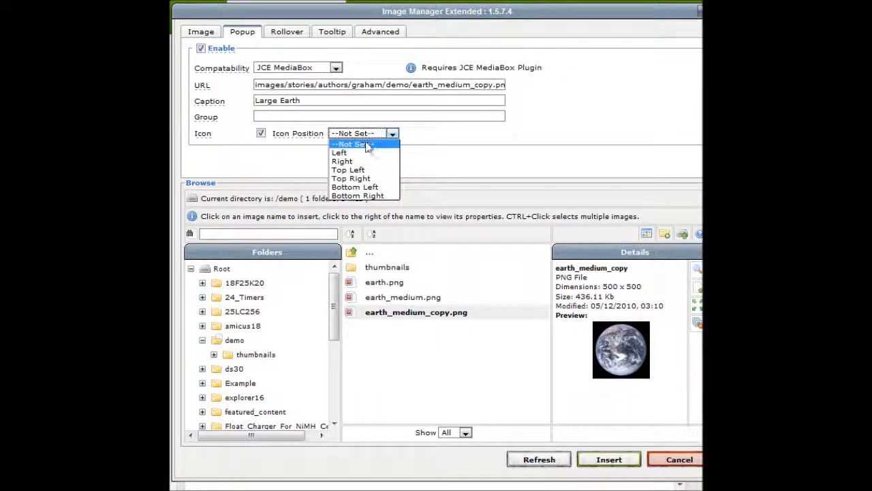
left_click(351, 177)
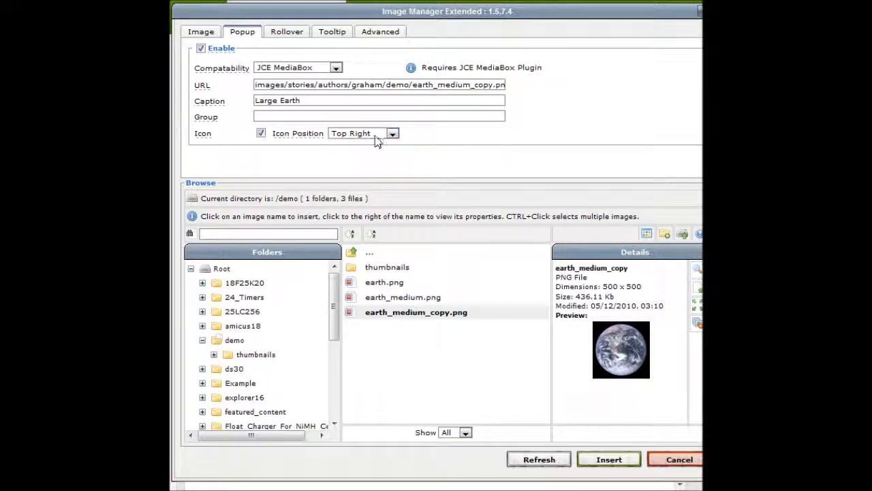
mouse_move(608, 458)
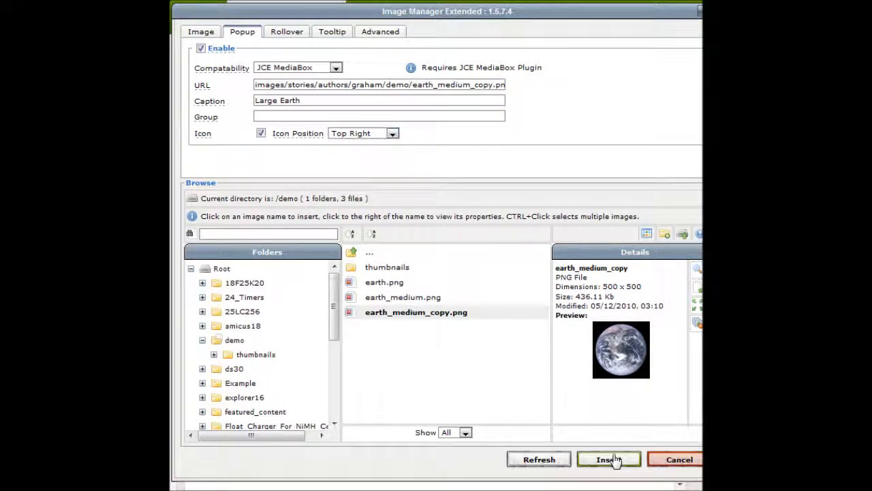
left_click(608, 458)
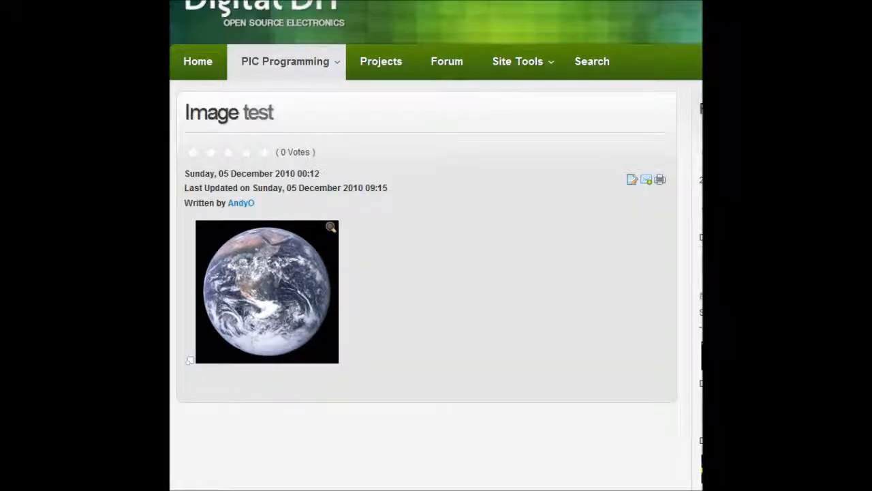
mouse_move(398, 297)
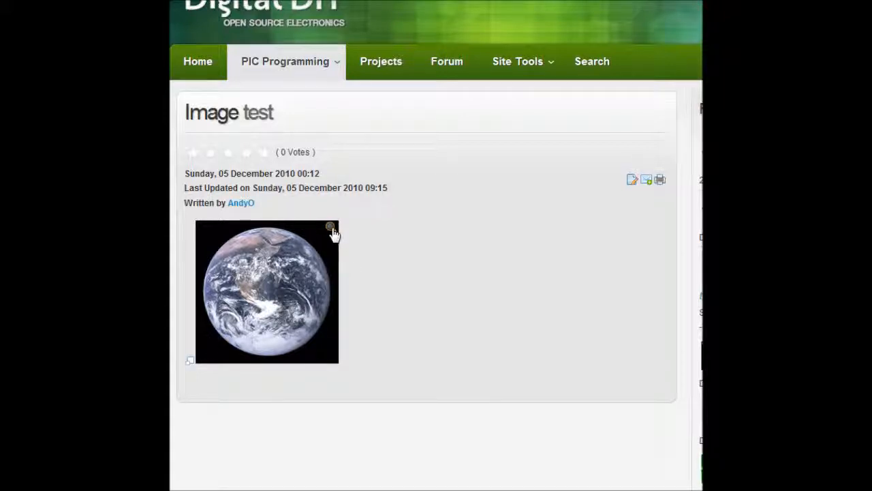
mouse_move(316, 248)
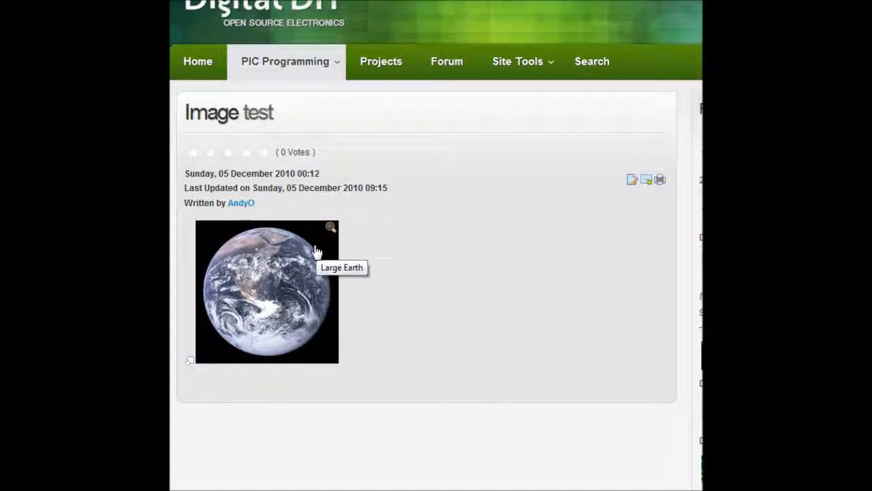
Open the Large Earth popup from the live thumbnail, view its caption, and close it
left_click(265, 292)
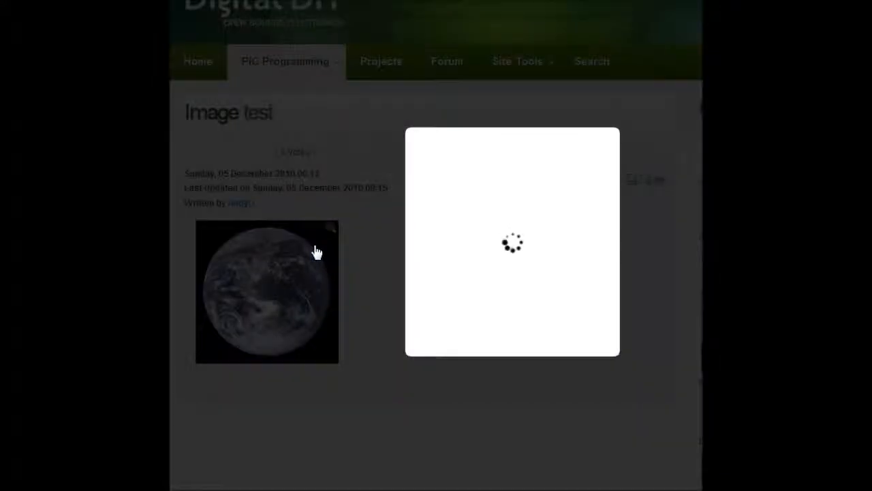
mouse_move(382, 420)
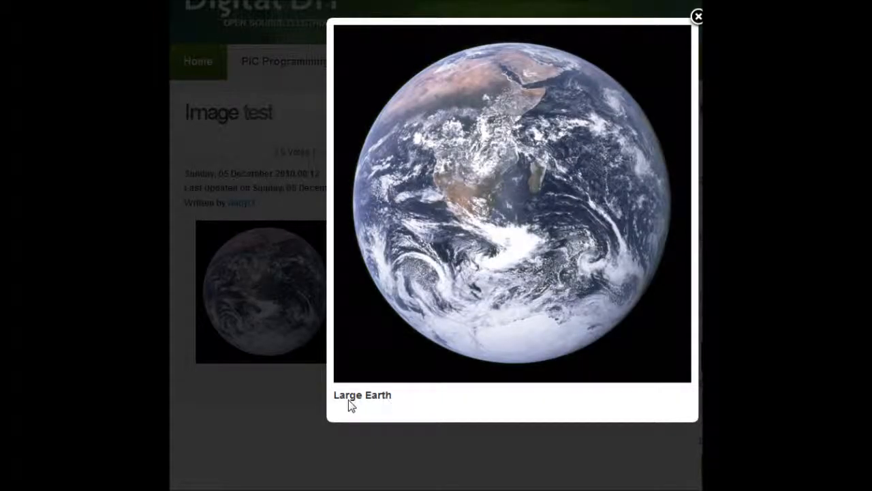
mouse_move(390, 400)
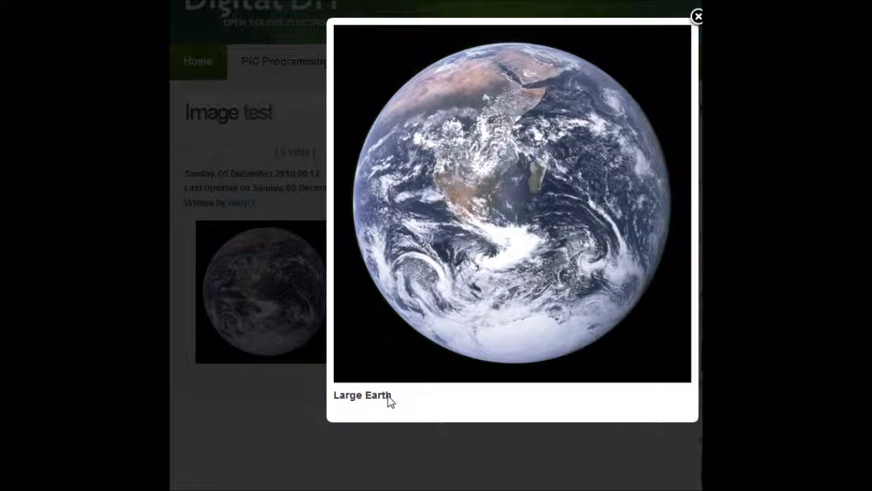
left_click(698, 17)
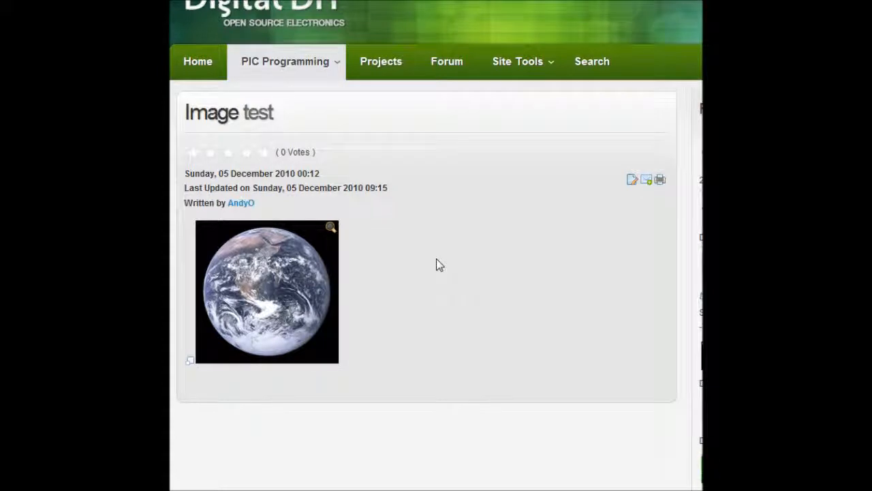
mouse_move(398, 264)
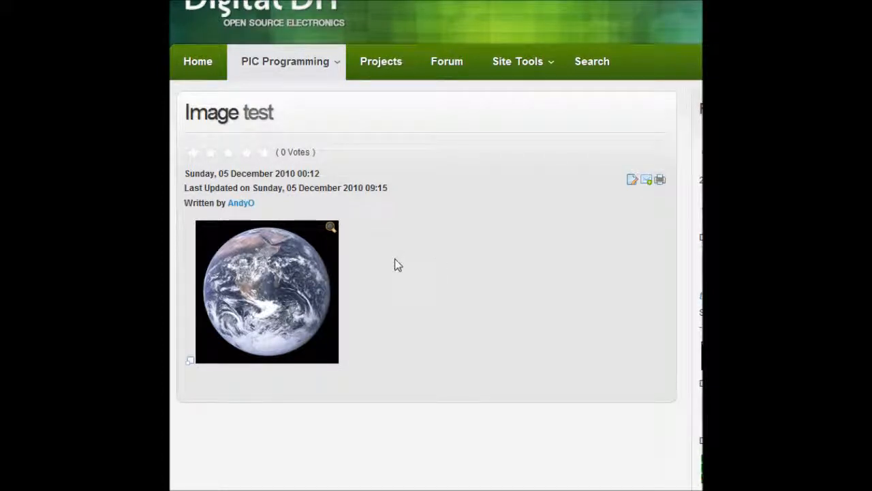
mouse_move(381, 270)
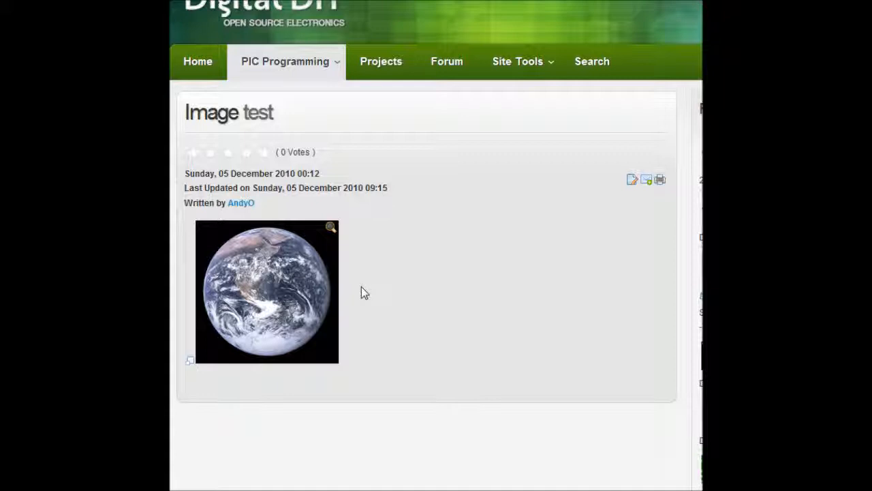
mouse_move(545, 297)
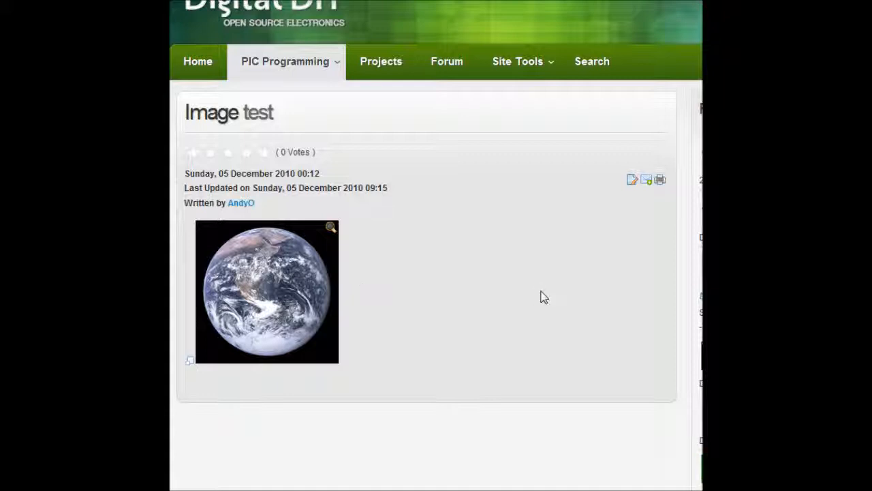